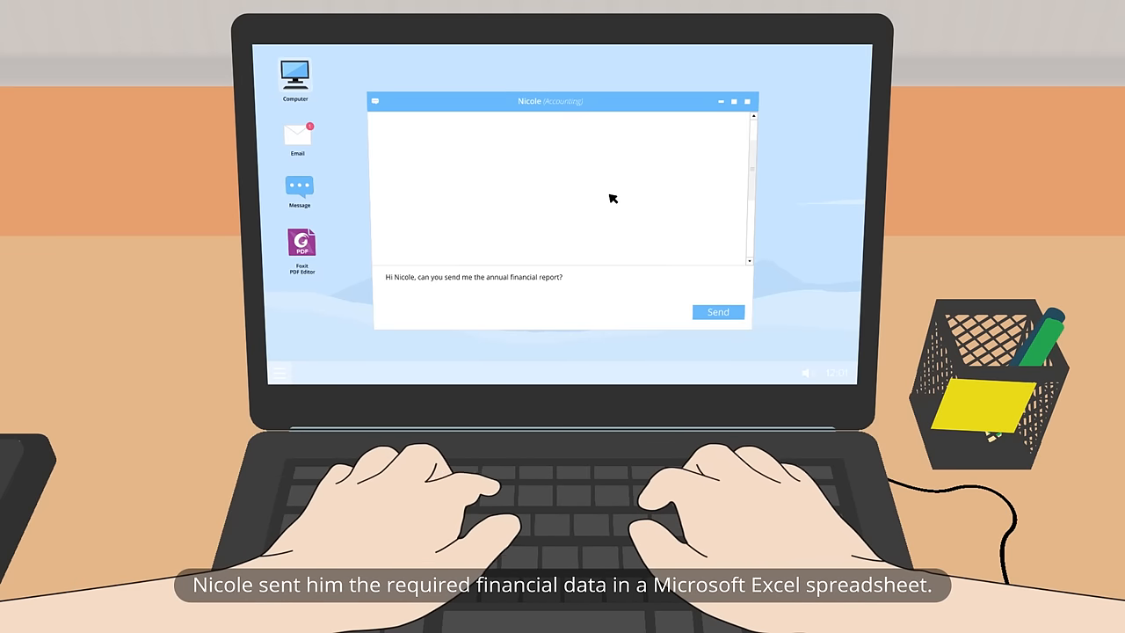
Send the chat request and drop the received ANNUAL FINANCIAL REPORT.xls onto Foxit PDF Editor.
click(717, 313)
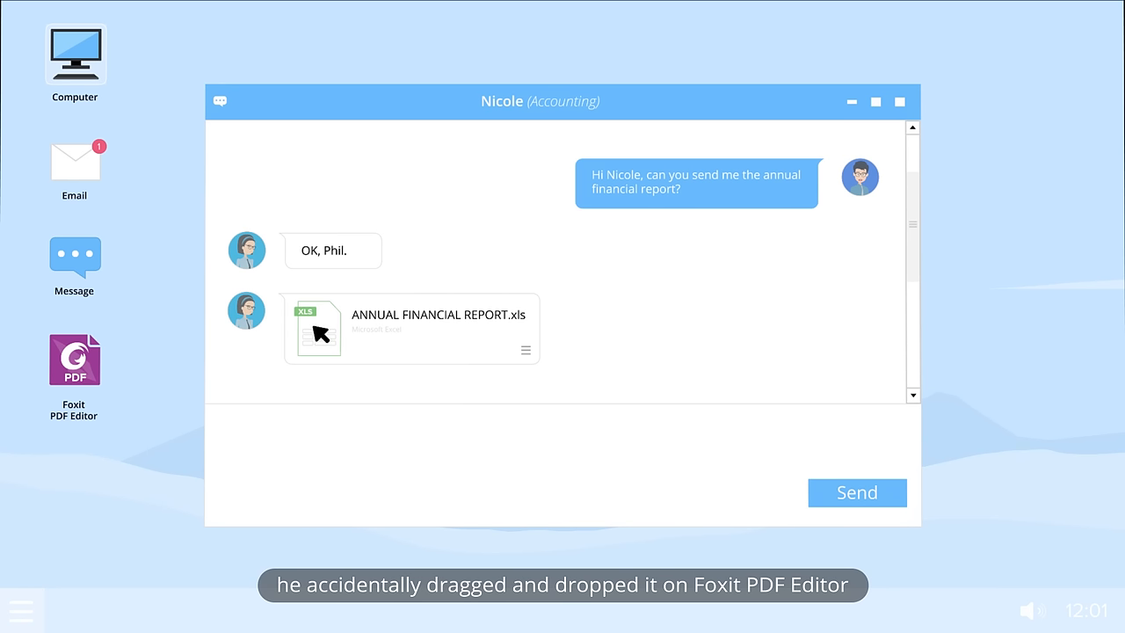
drag(316, 330, 73, 360)
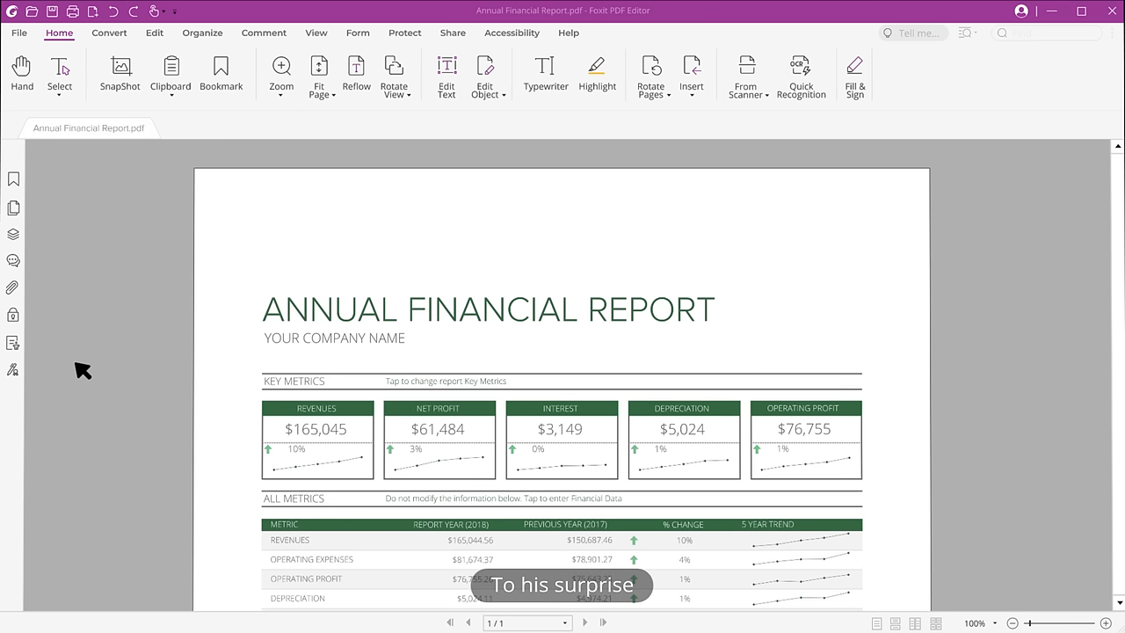
Scroll through the converted Annual Financial Report.pdf pages.
scroll(down, 3)
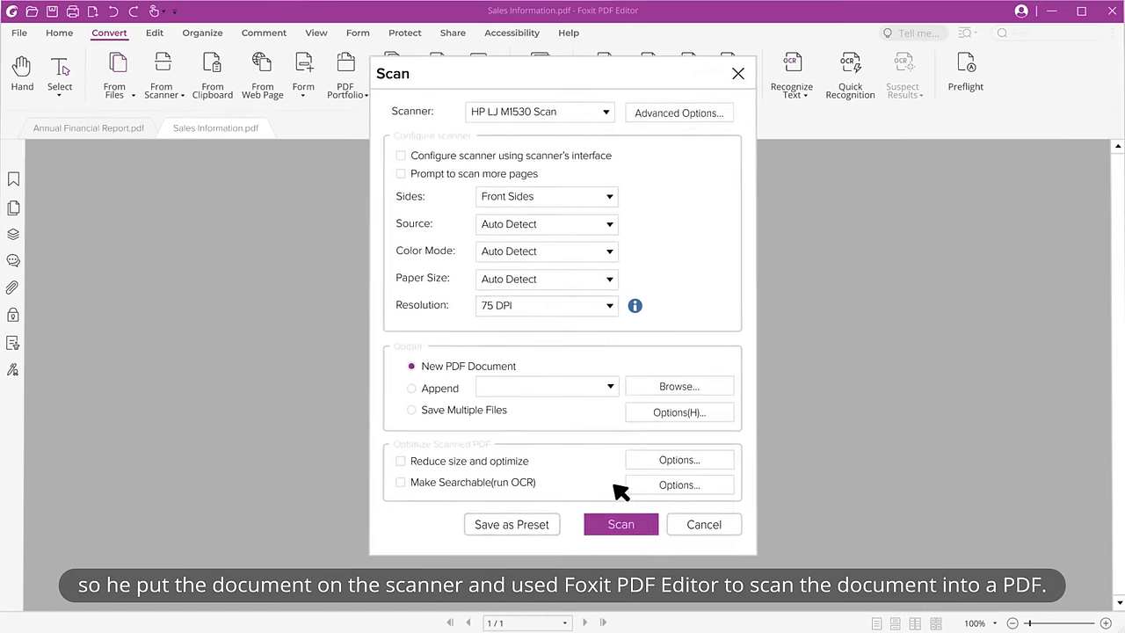
Scan the sales sheet into a new PDF and attempt Edit Text on its table.
click(620, 524)
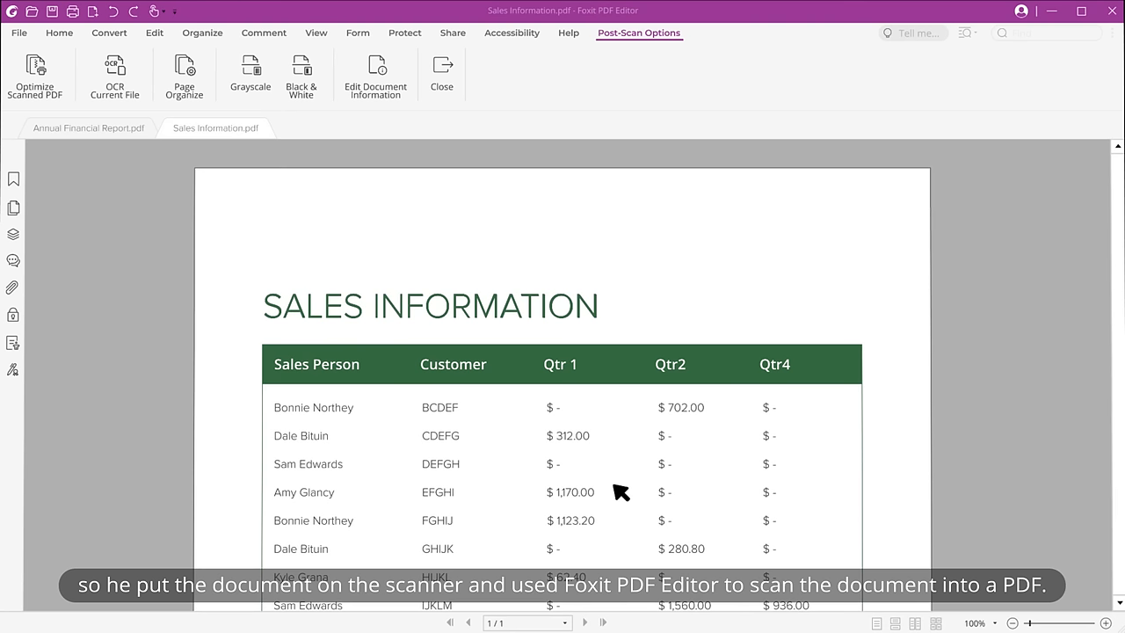
click(155, 32)
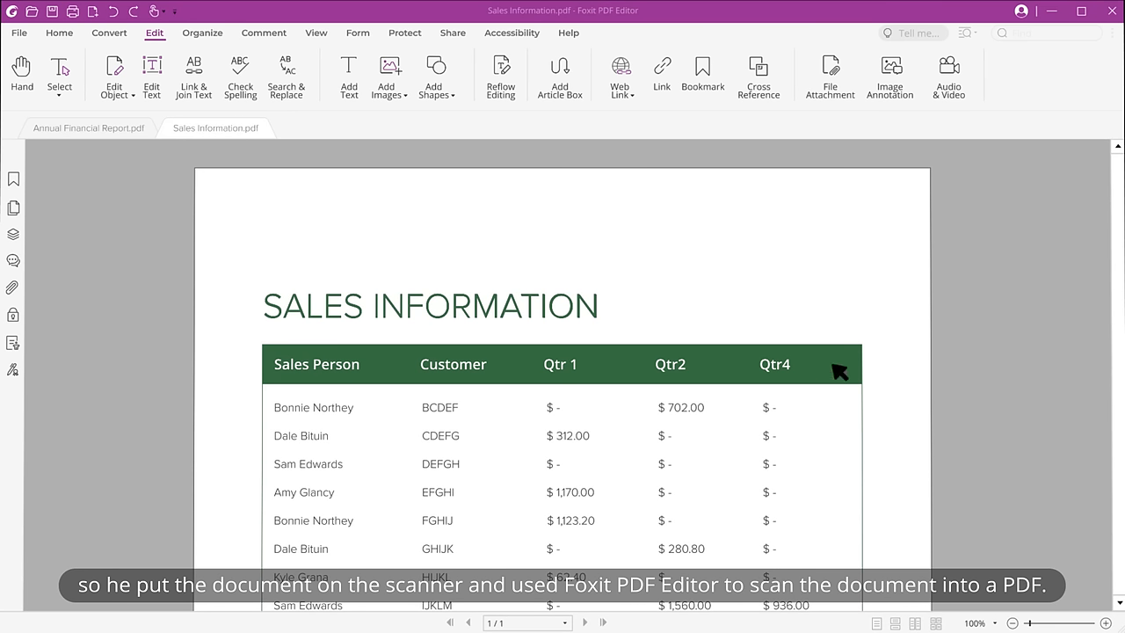
scroll(down, 3)
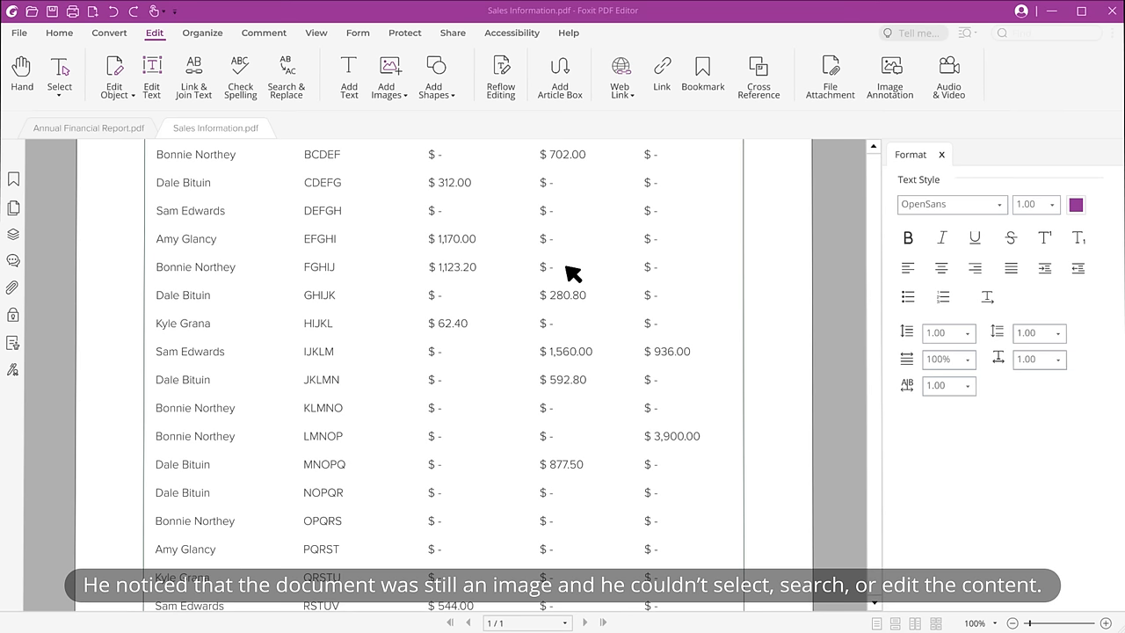
click(151, 68)
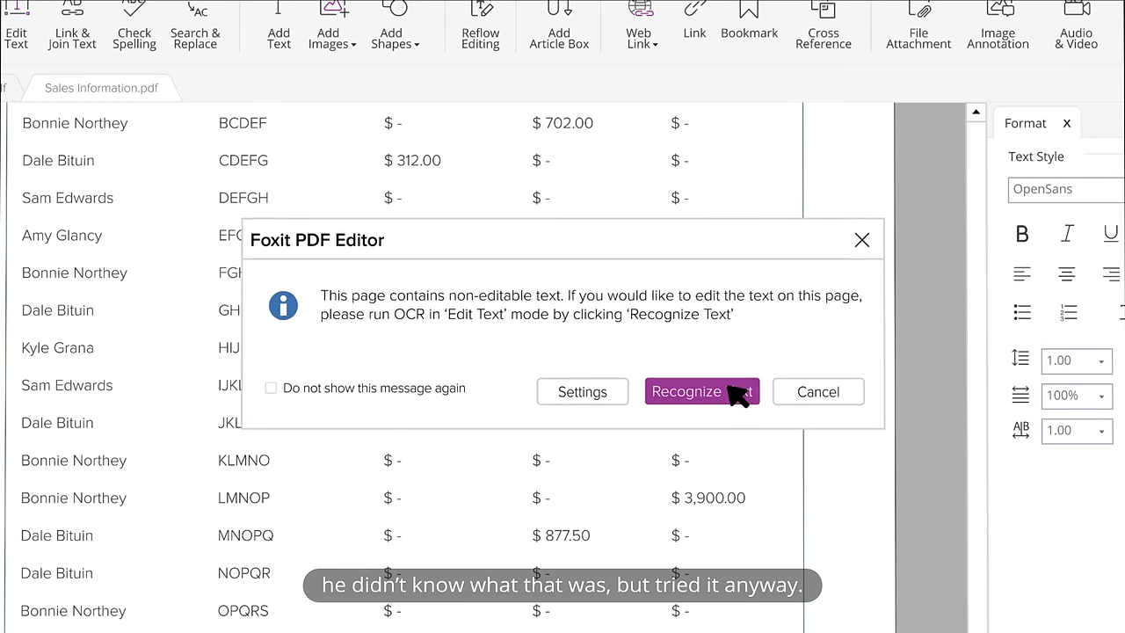
Recognize the scanned page's text and select a table amount for editing.
click(685, 390)
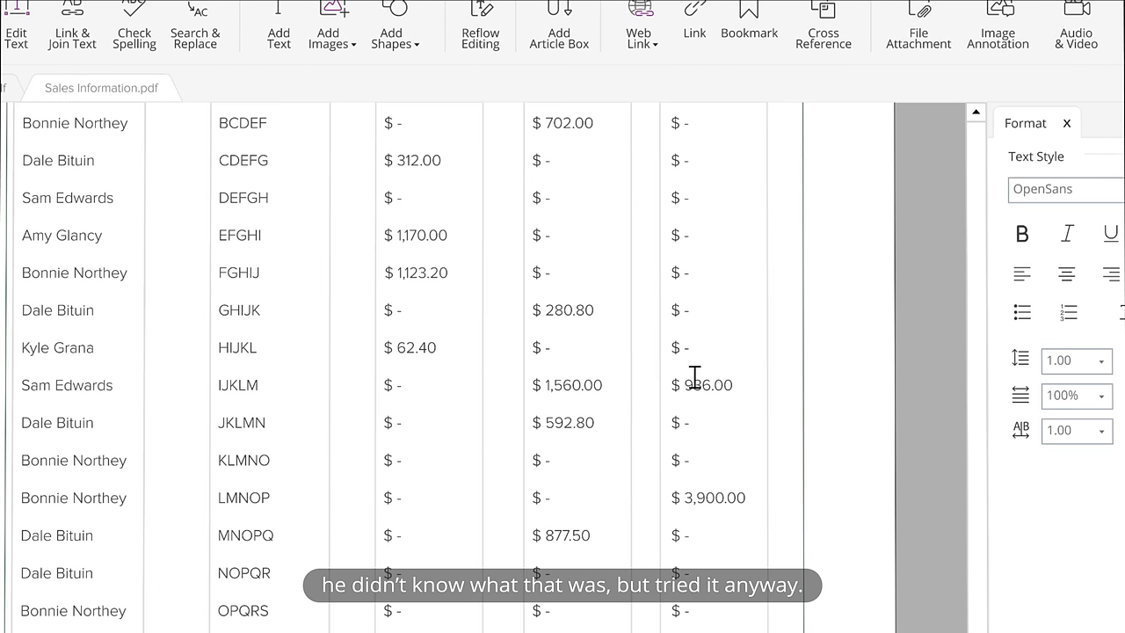
double_click(422, 273)
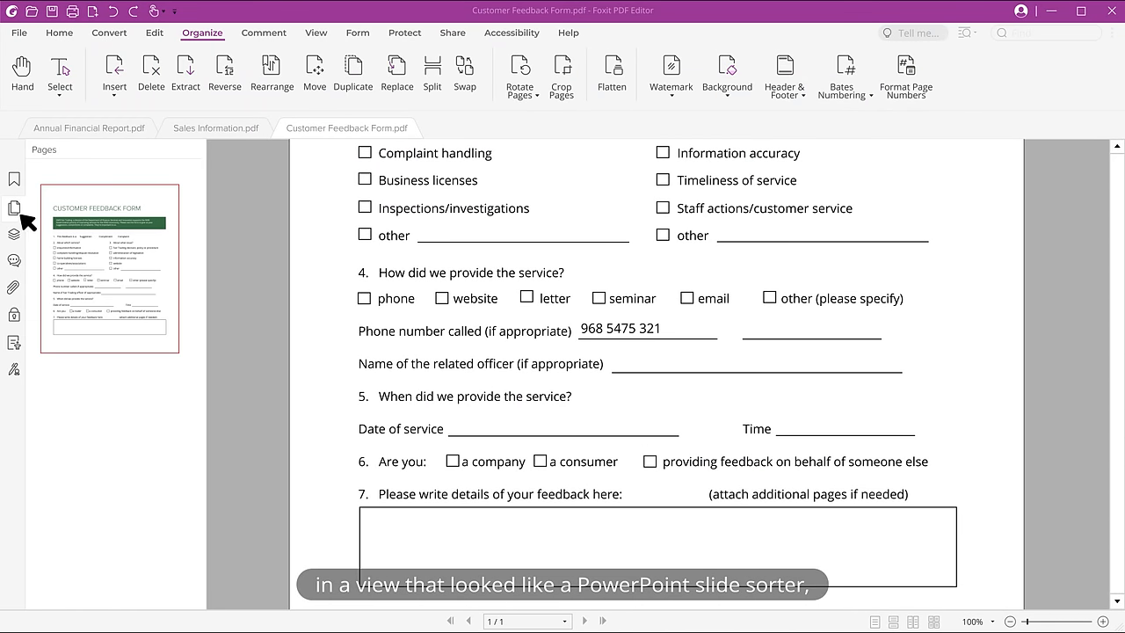
Bring the feedback form page into Annual Financial Report.pdf via thumbnails and reorder the pages.
click(84, 126)
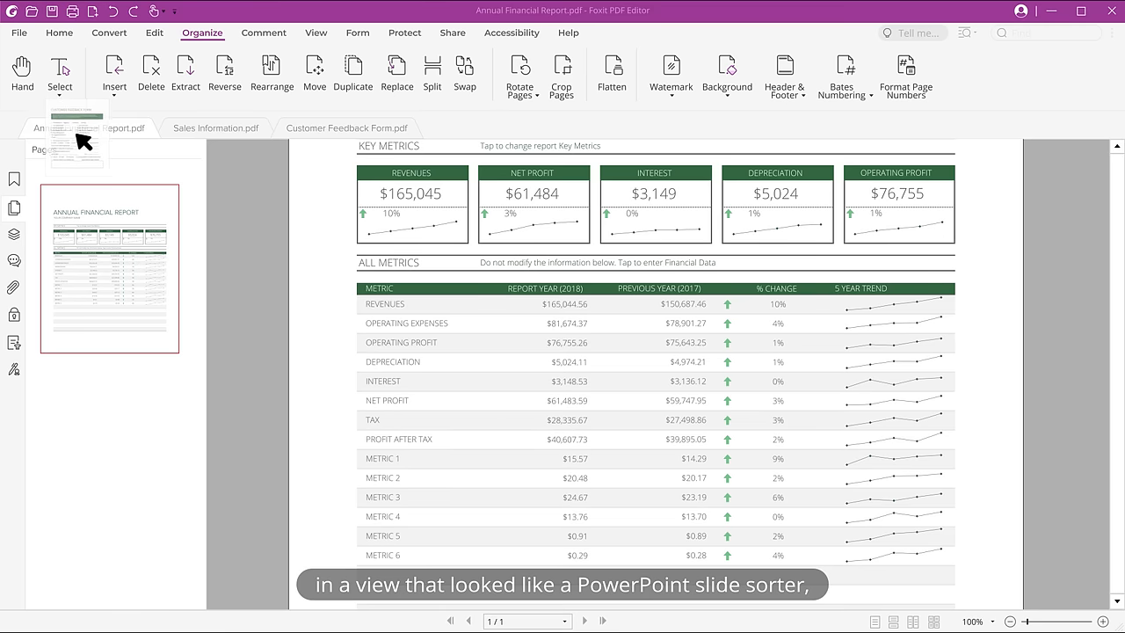
click(215, 127)
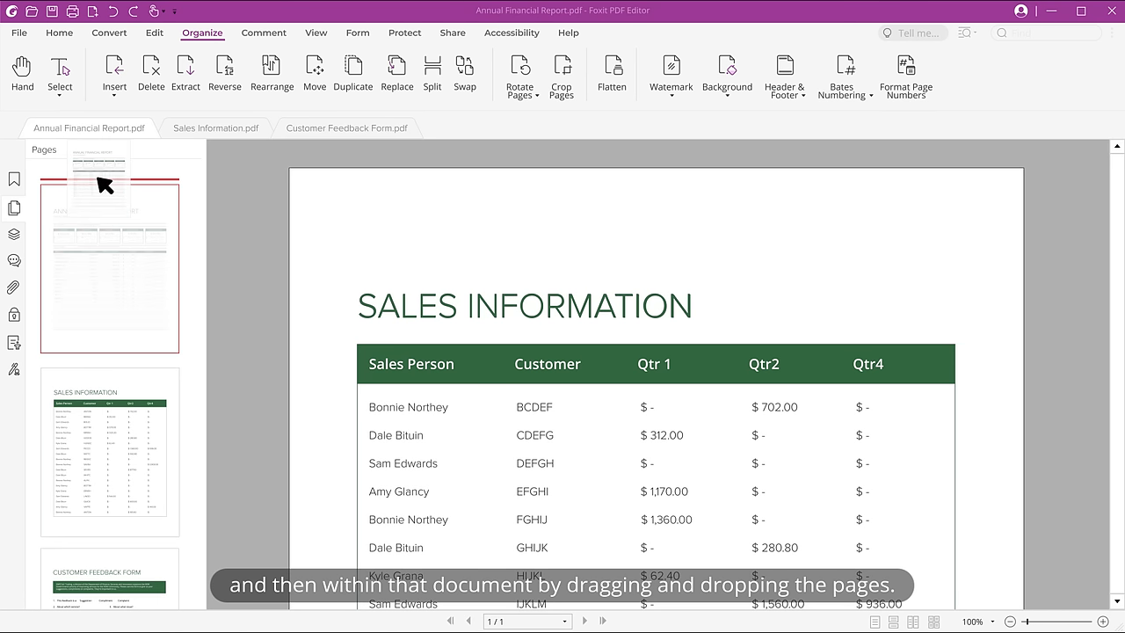
click(788, 70)
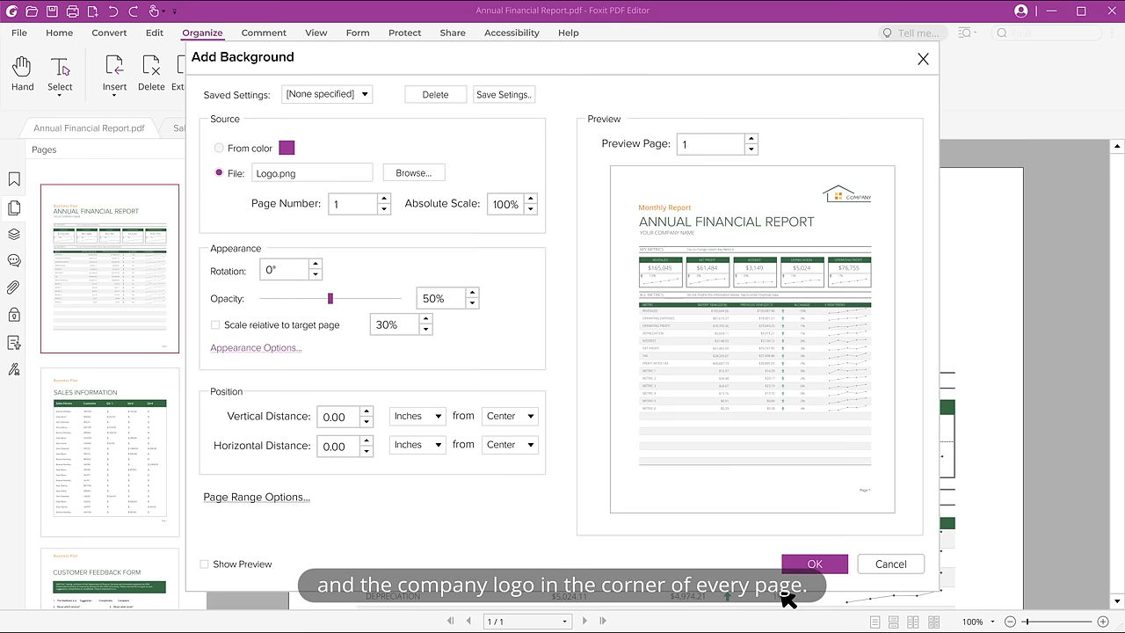
Apply the Logo.png background at 50% opacity to all pages and review each page.
click(891, 563)
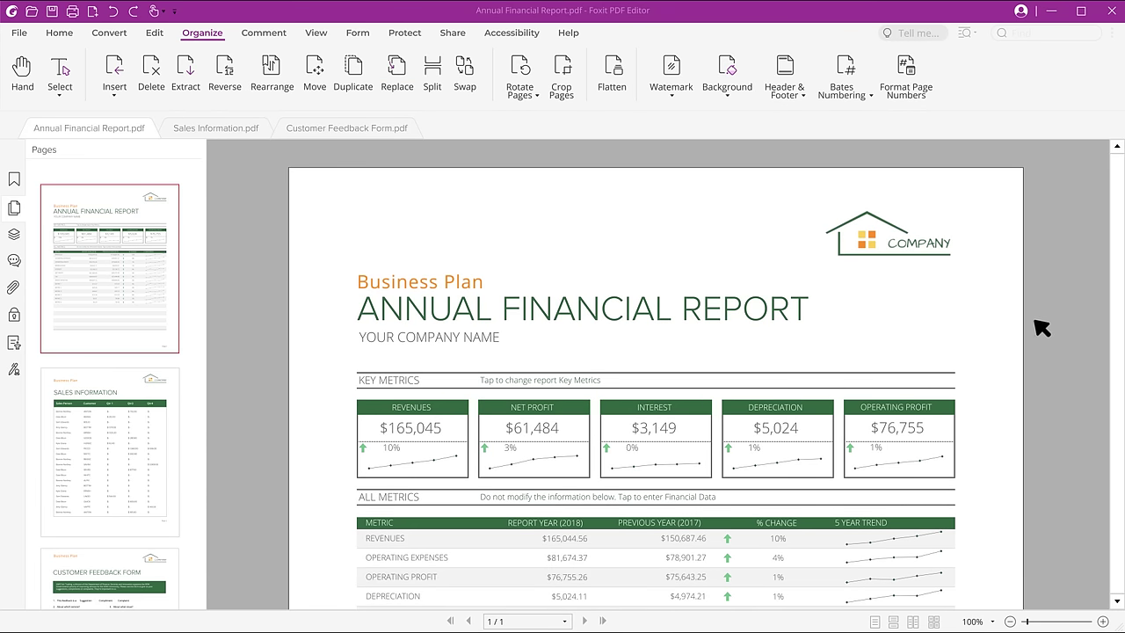
click(214, 127)
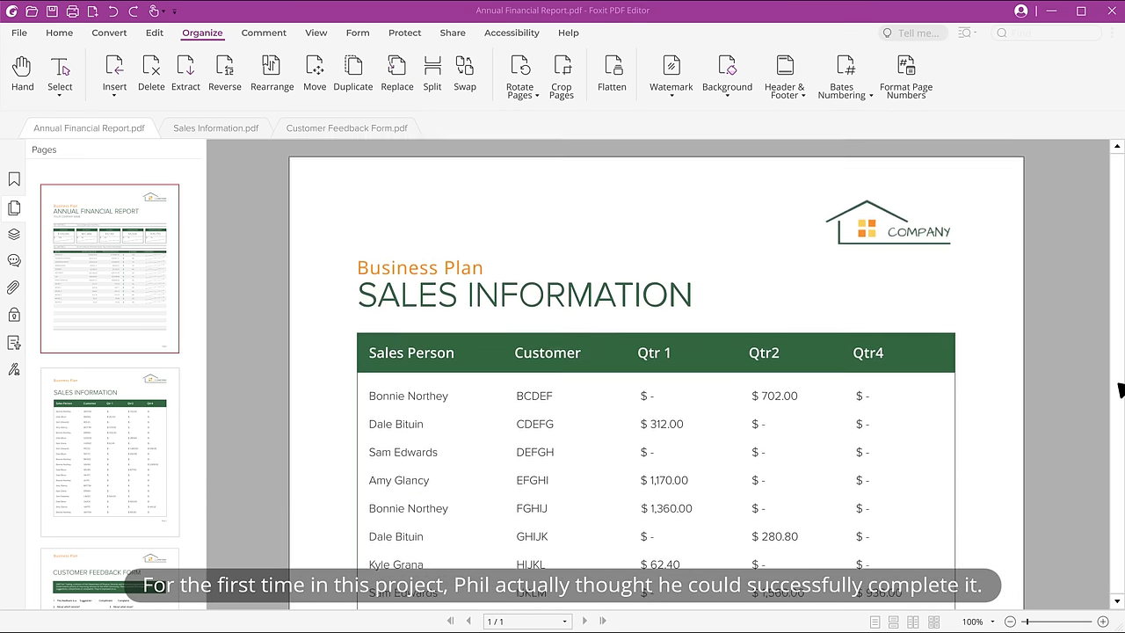
click(670, 74)
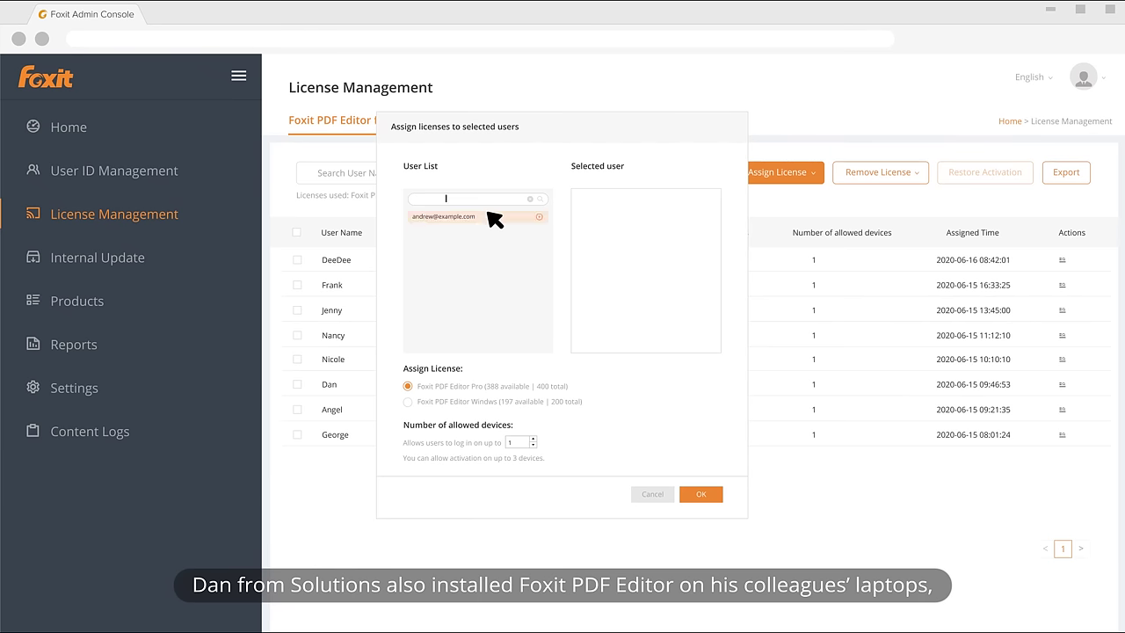
Select a colleague in the User List to receive a Foxit PDF Editor license.
click(475, 218)
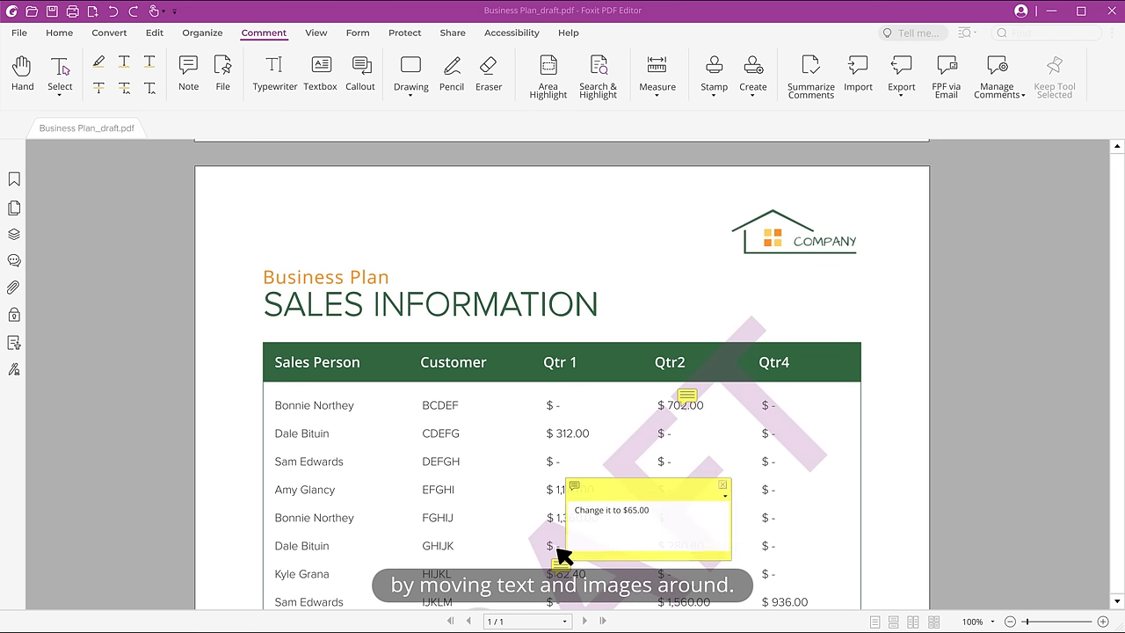
Place a note on the sales table asking to change the amount to $65.00.
click(723, 485)
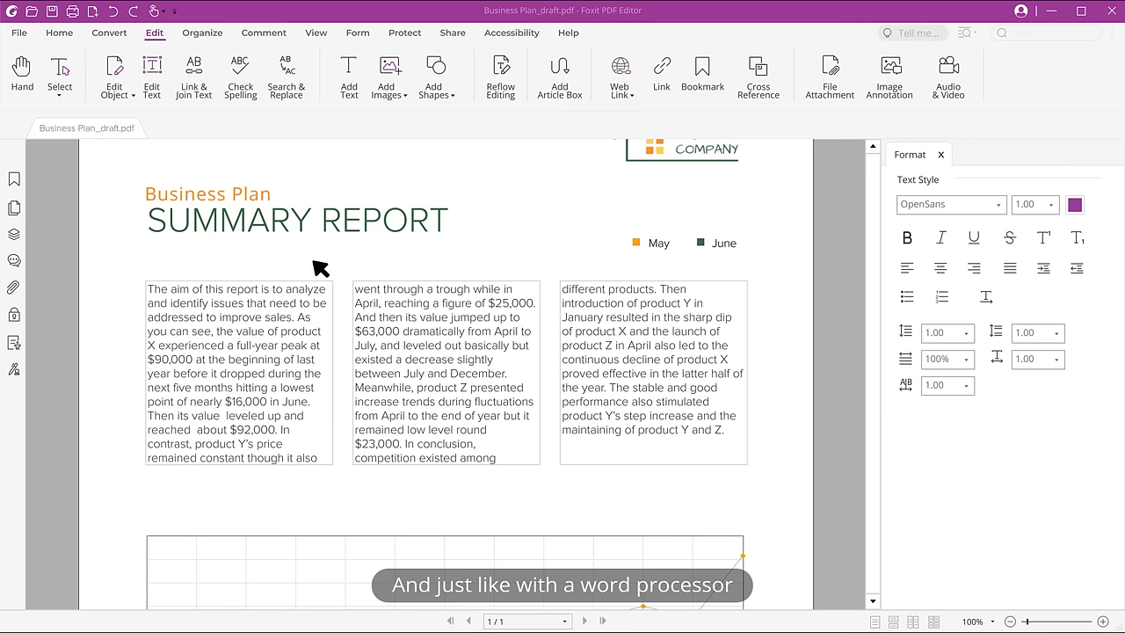
Move Summary Report paragraphs to new positions and choose SharePoint as a new save place.
drag(227, 288, 295, 316)
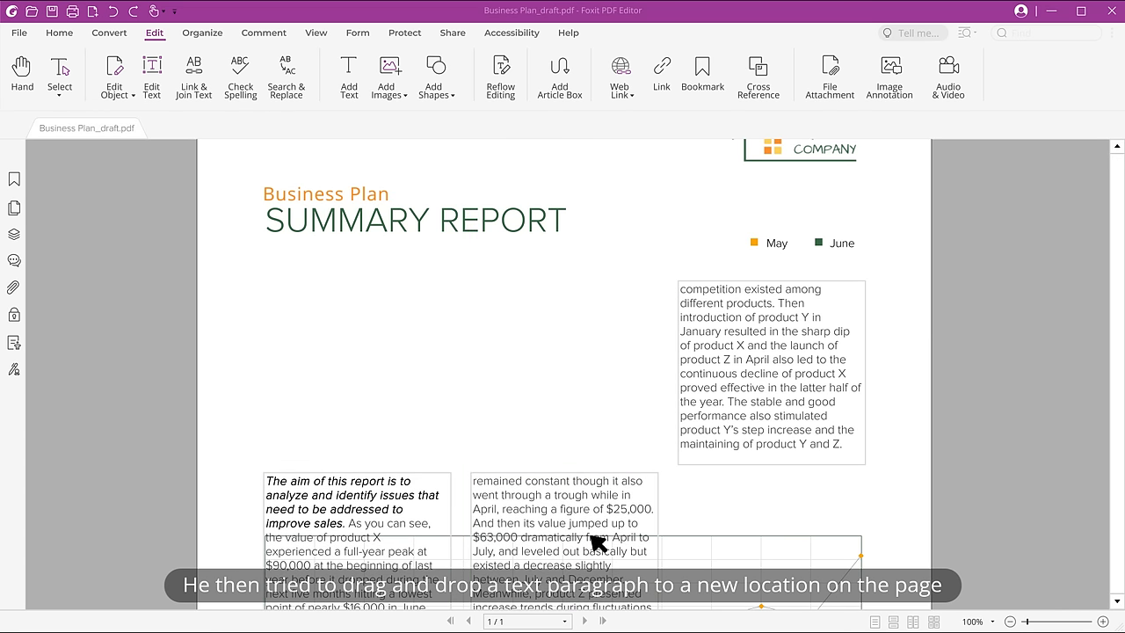
drag(770, 369, 827, 554)
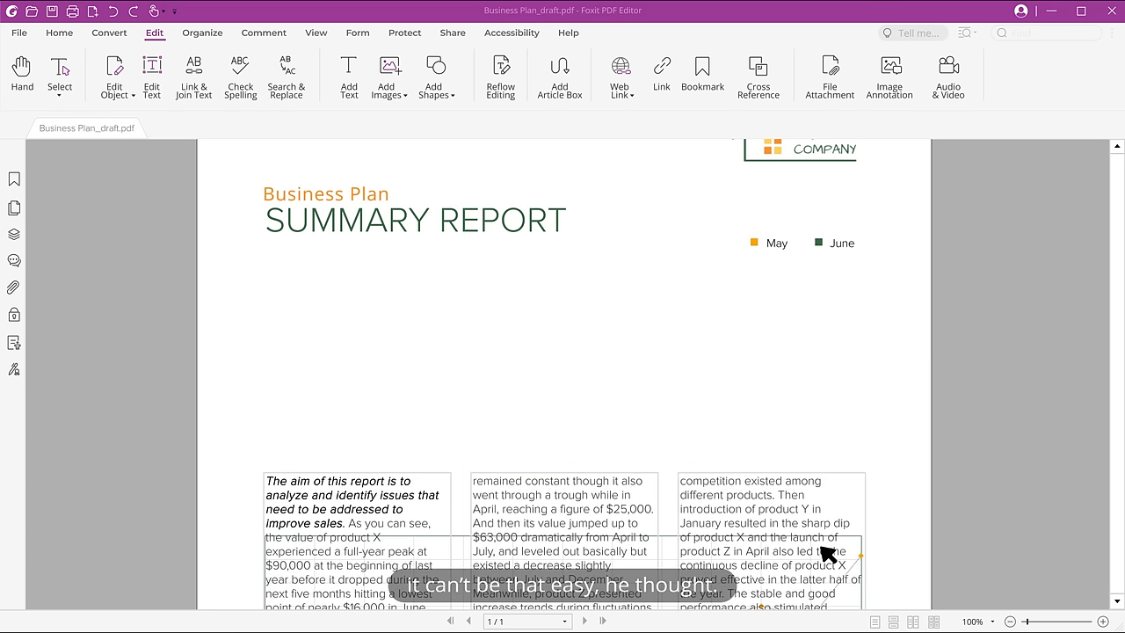
scroll(down, 3)
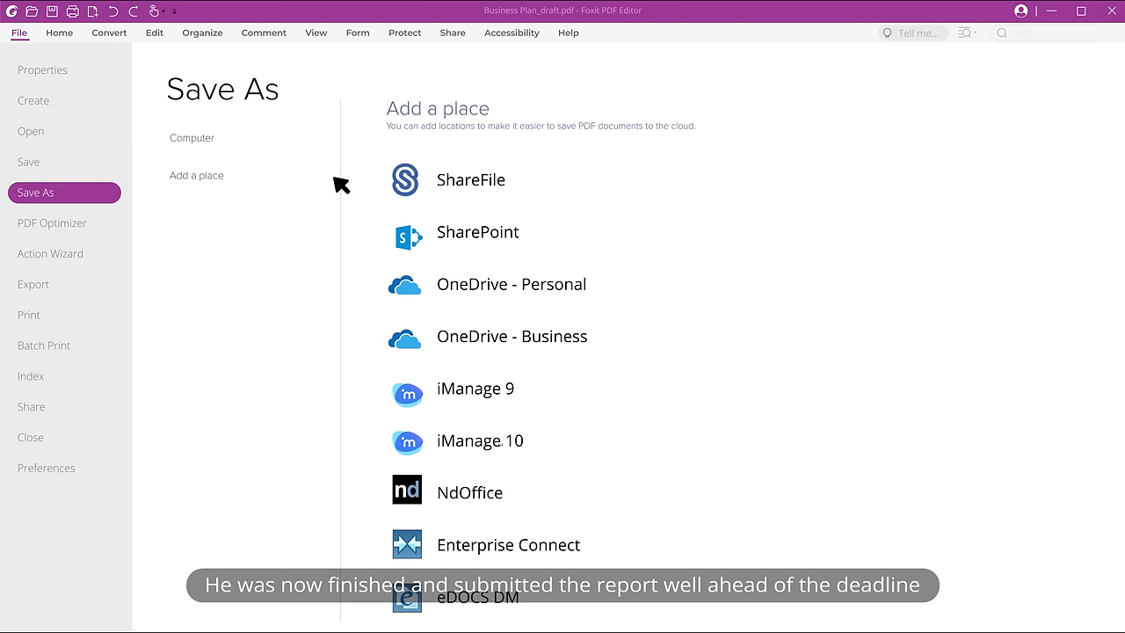
click(478, 232)
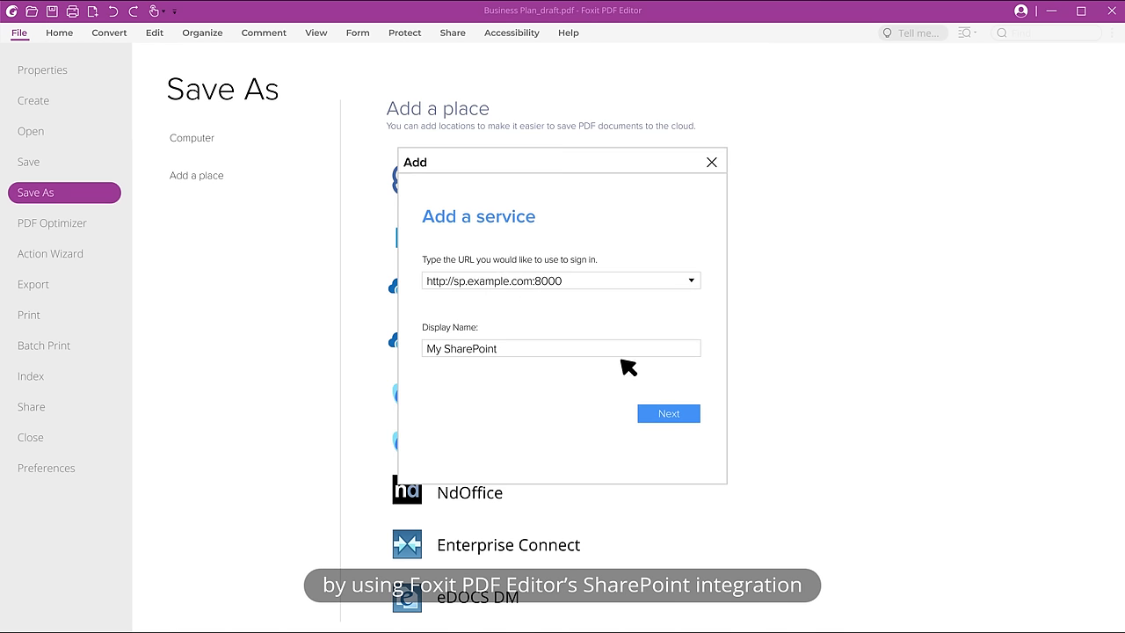